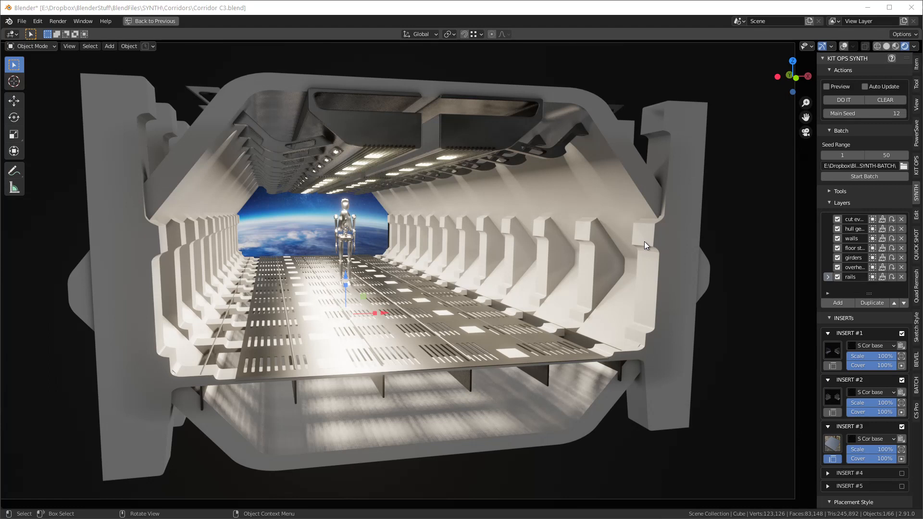
mouse_move(657, 164)
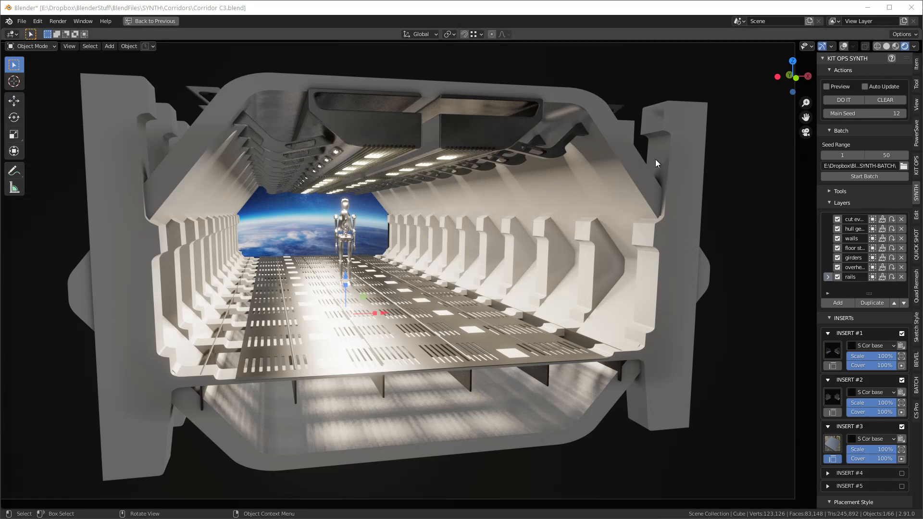
mouse_move(682, 162)
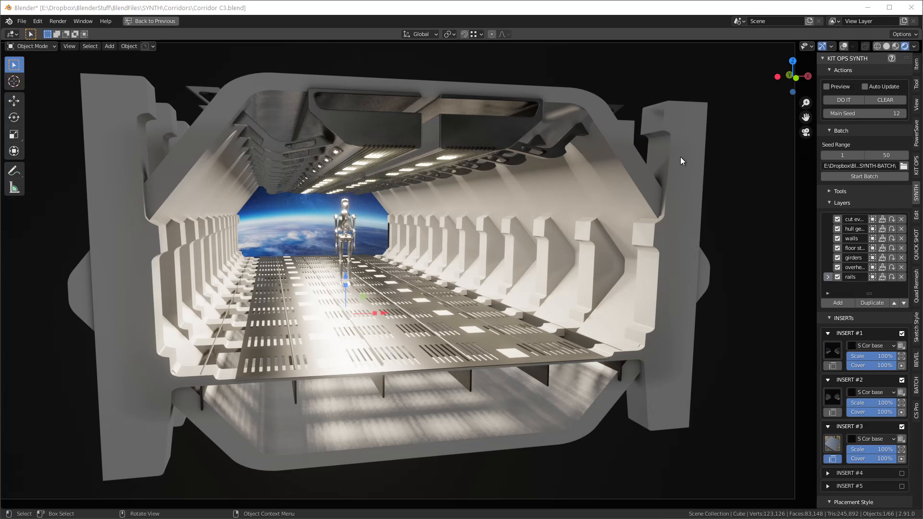
mouse_move(668, 159)
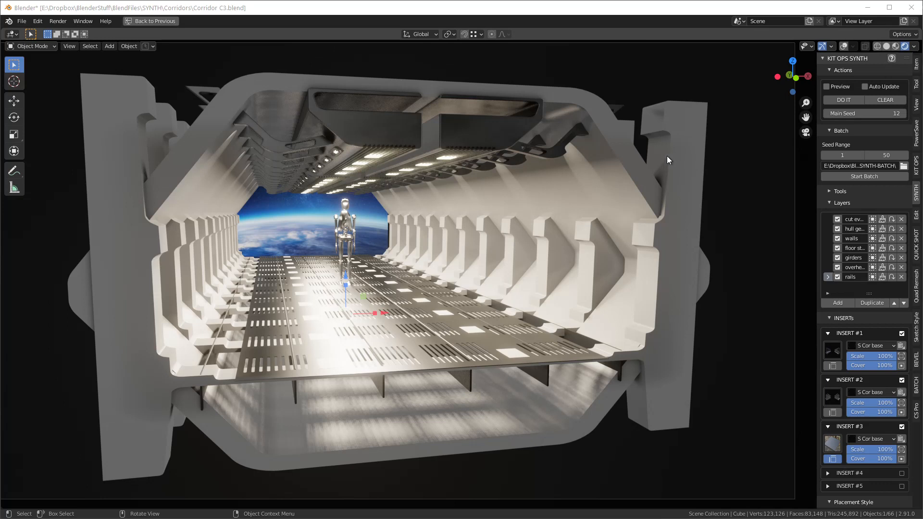
mouse_move(675, 166)
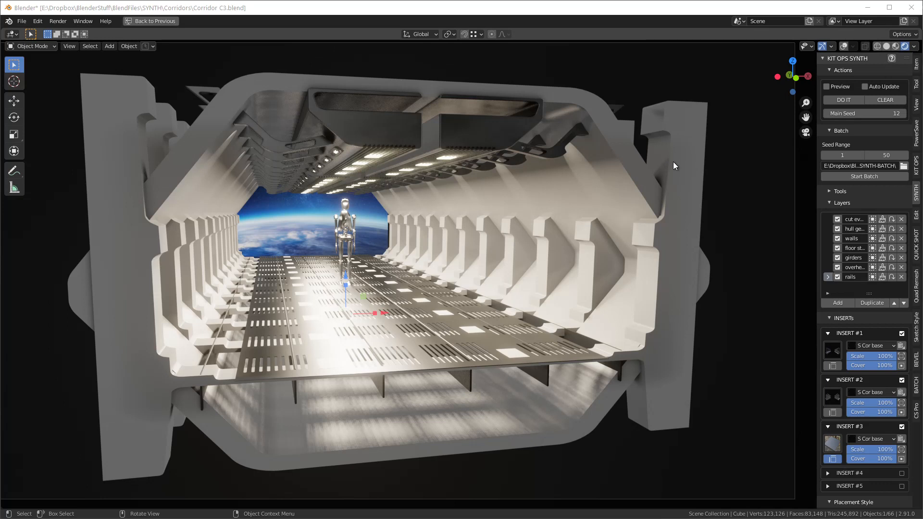
mouse_move(589, 321)
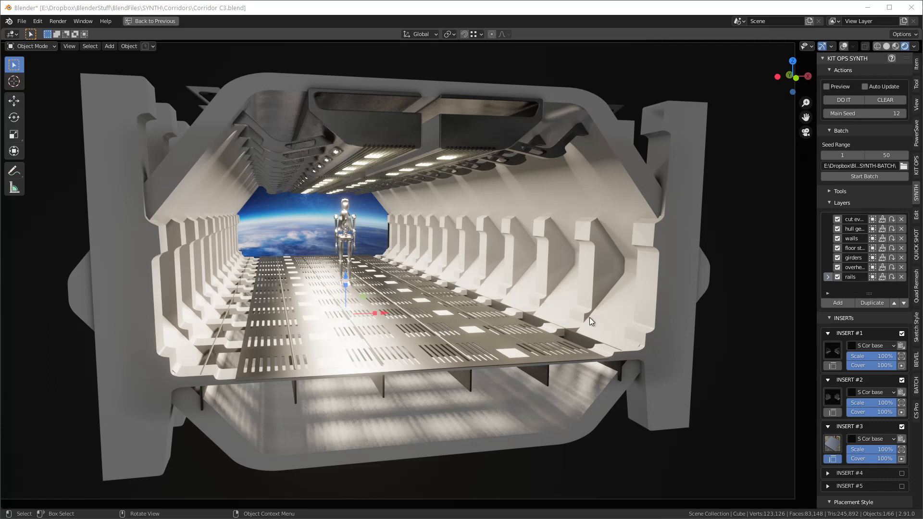
mouse_move(627, 355)
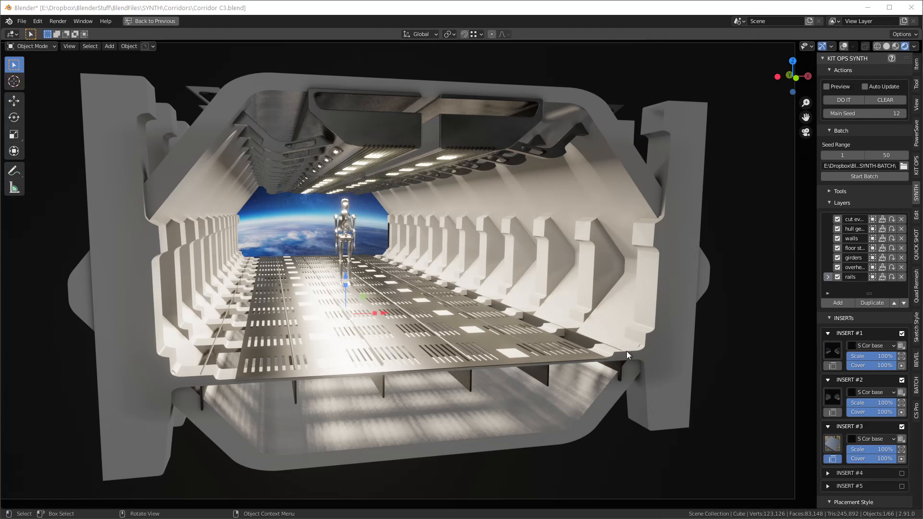
mouse_move(244, 177)
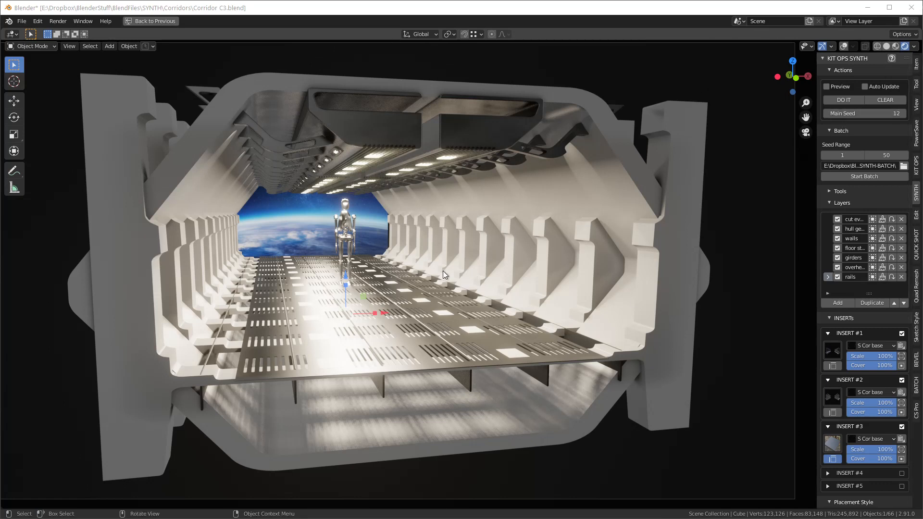
mouse_move(562, 196)
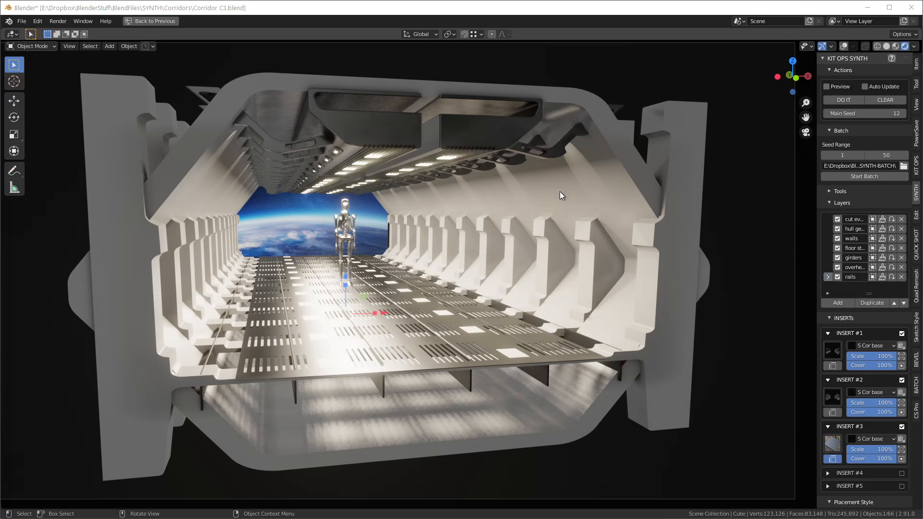
mouse_move(409, 253)
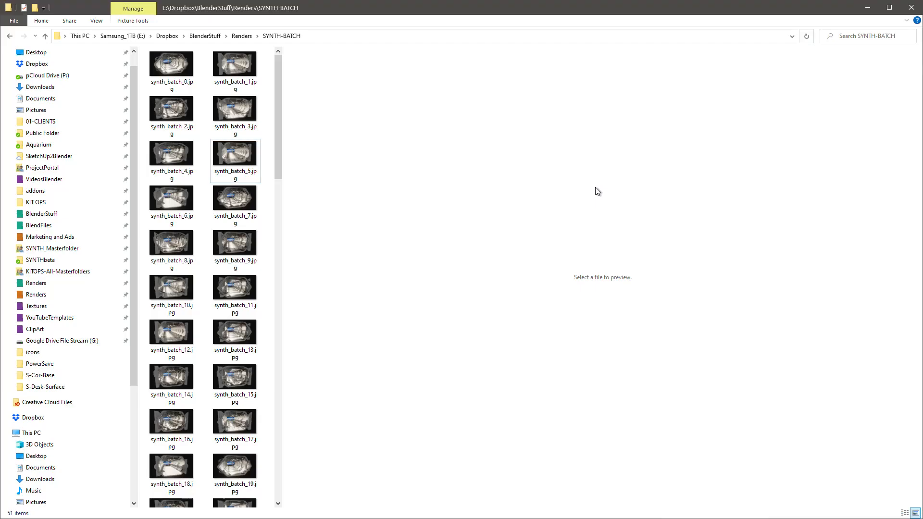
Step: Browse the batch renders (synth_batch_0, 4, 17) down to synth_batch_39.jpg, then return to Blender
click(171, 63)
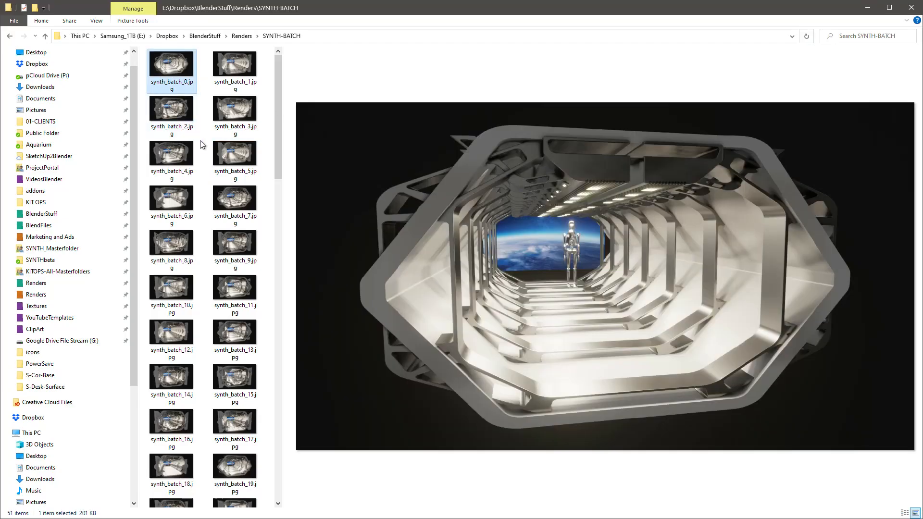
click(171, 153)
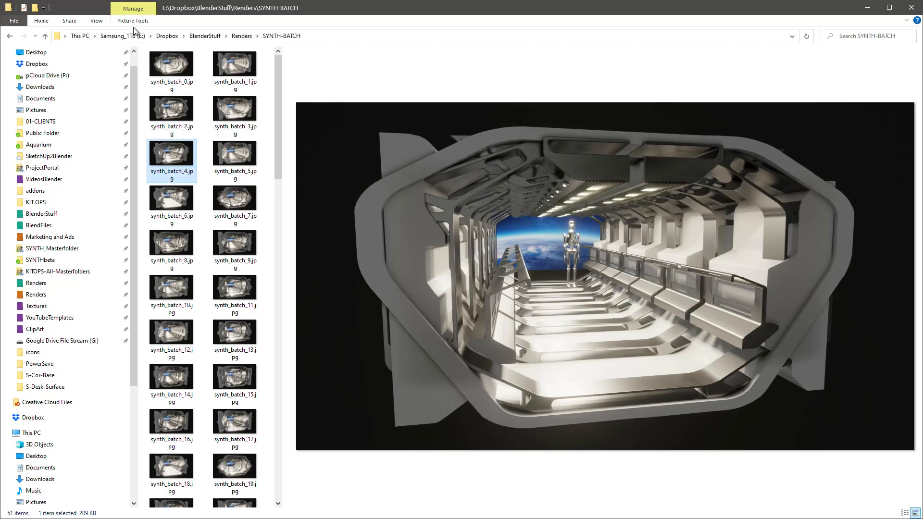
click(233, 422)
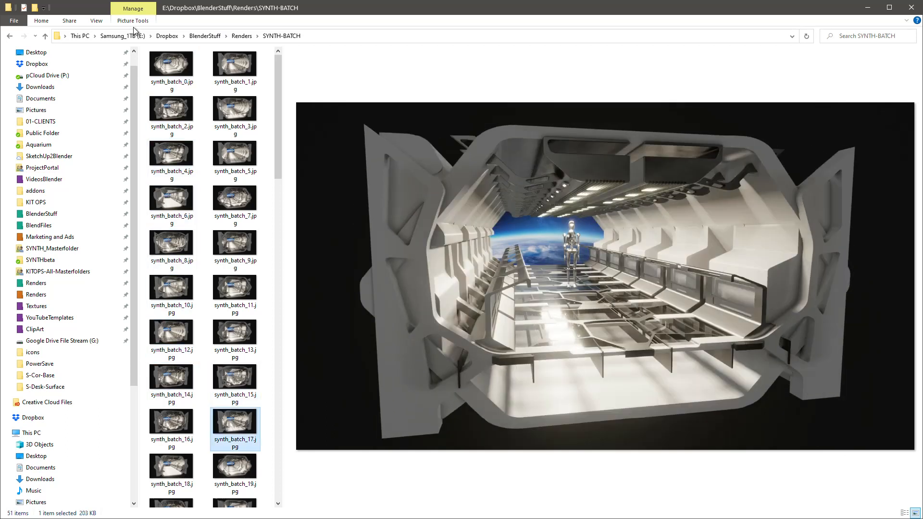
scroll(down, 3)
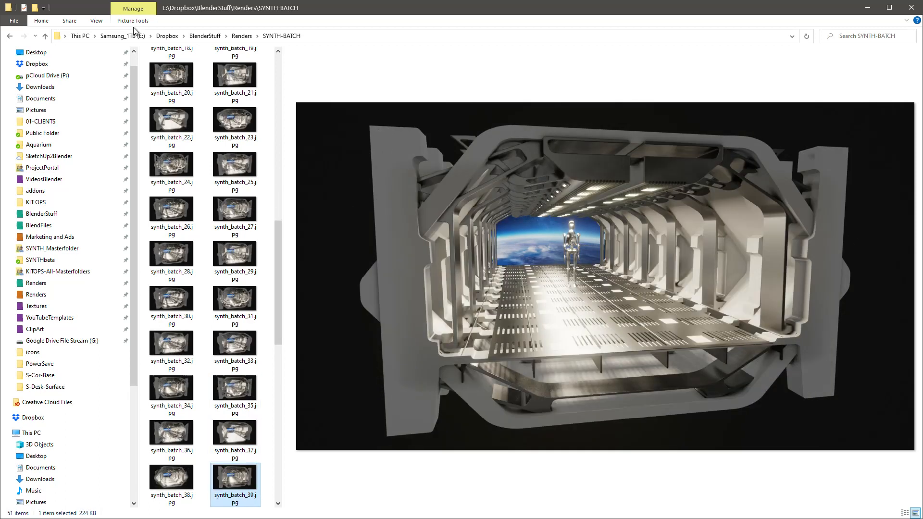
scroll(down, 3)
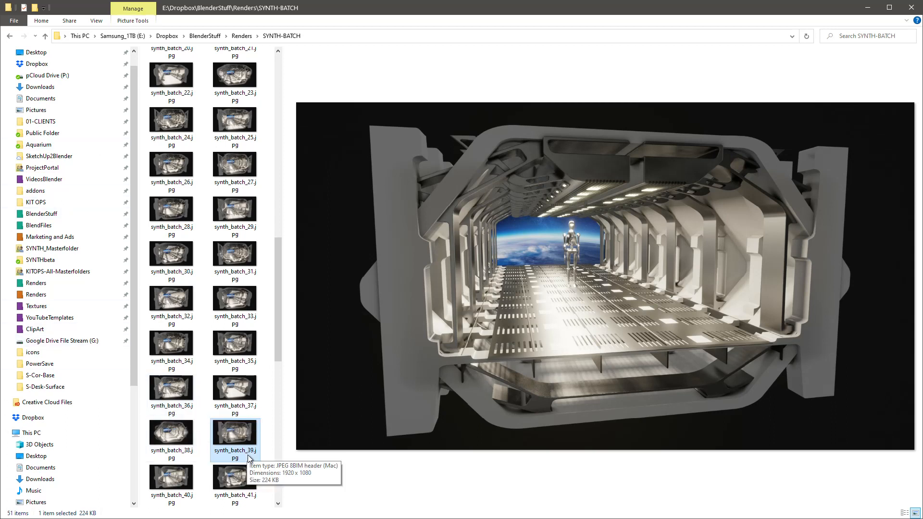
key(alt+tab)
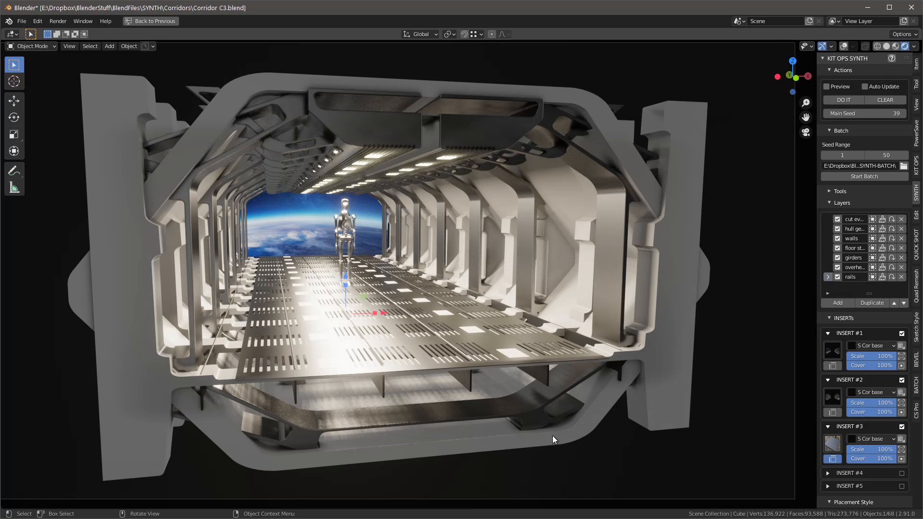
mouse_move(557, 467)
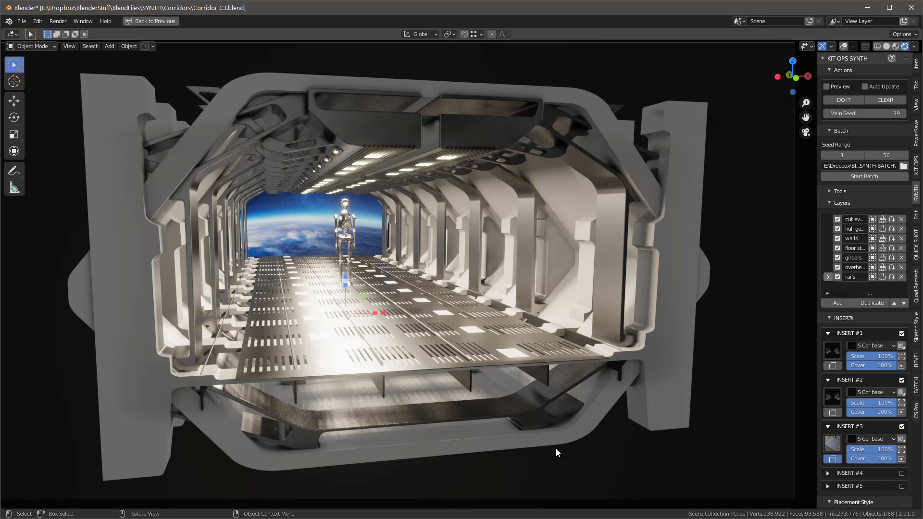
mouse_move(448, 508)
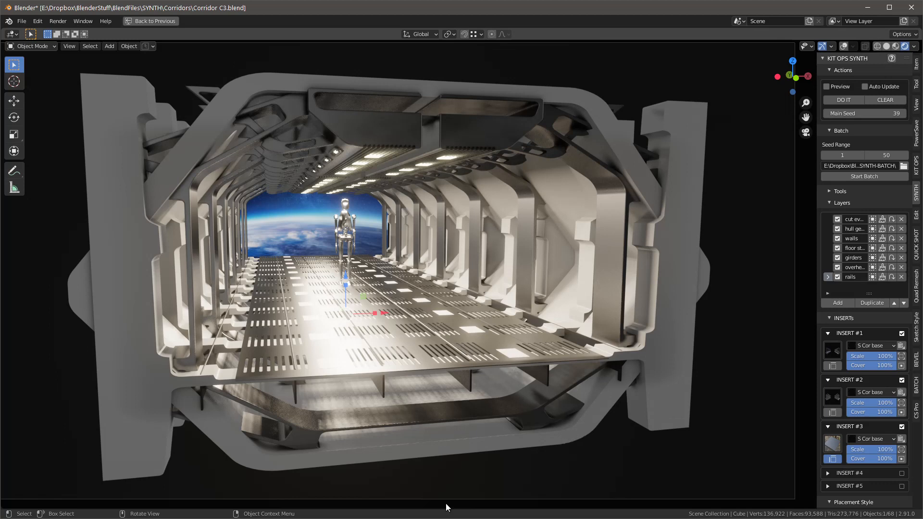